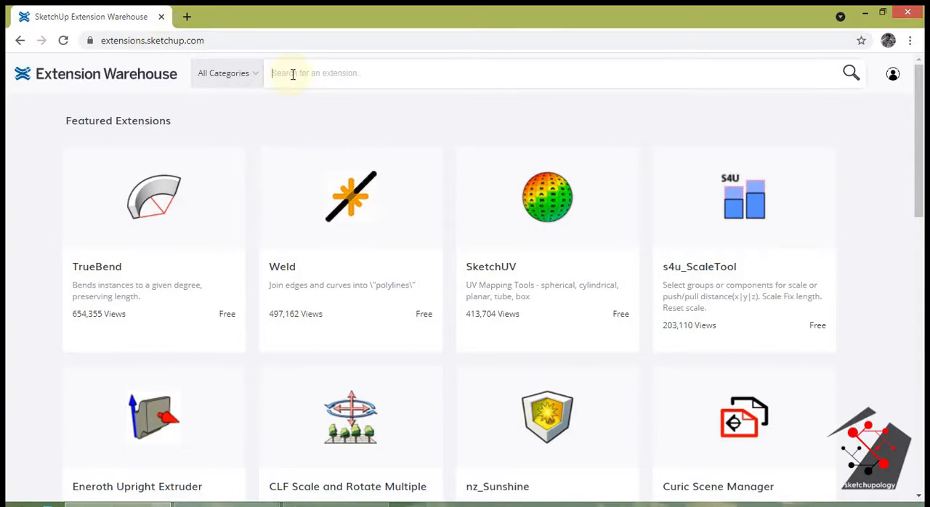
Step: Search Extension Warehouse for 'shape bender' and open the CLF Shape Bender page
text(shape be)
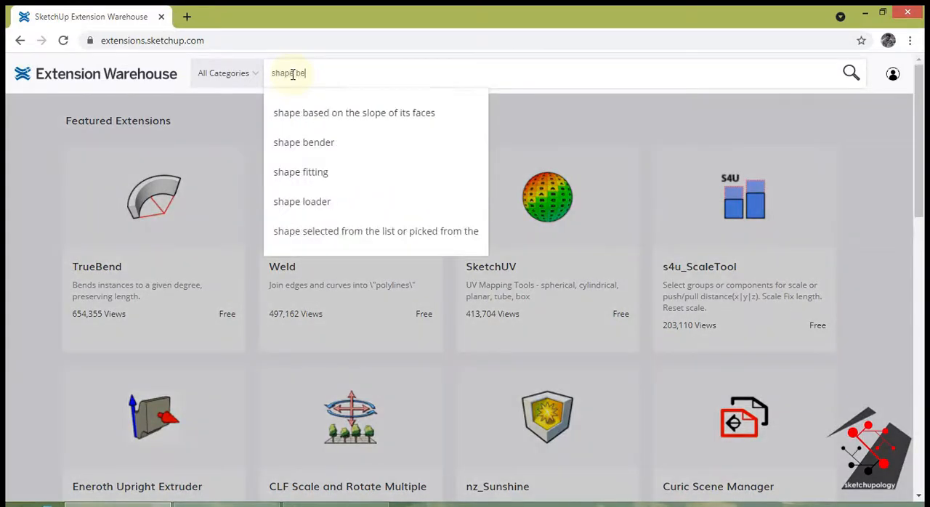
click(303, 142)
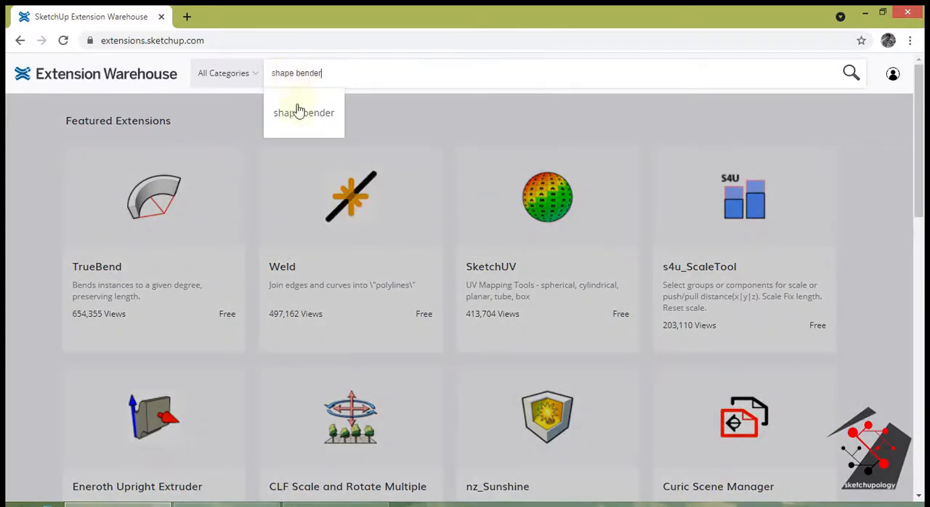
click(302, 113)
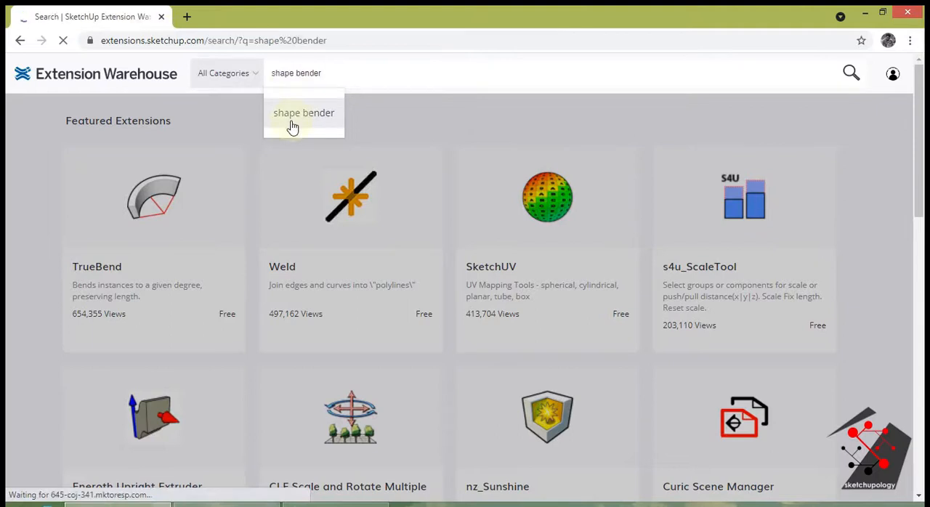
click(302, 113)
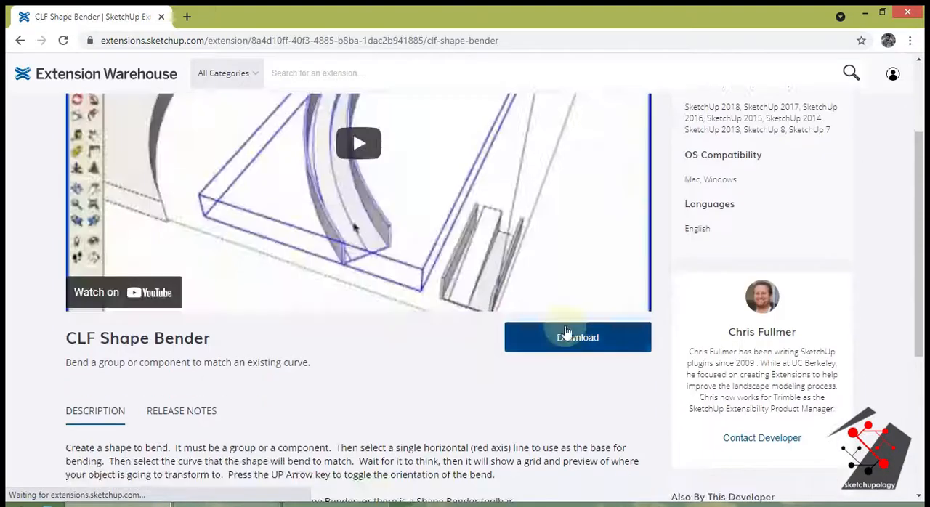
Step: Download CLF Shape Bender and dismiss the success message
click(578, 337)
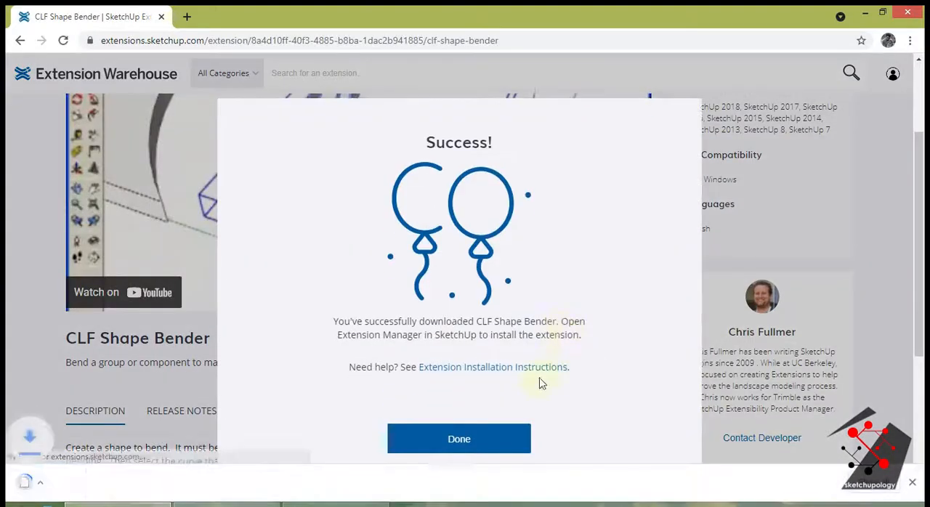
click(460, 439)
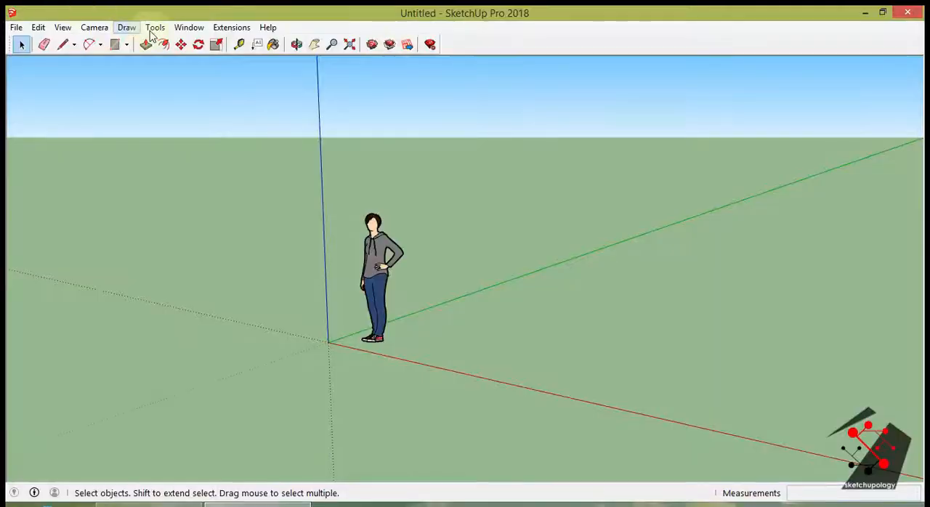
Step: Install clf_shape_bender_0-6-1 from Downloads through the Extension Manager
click(189, 26)
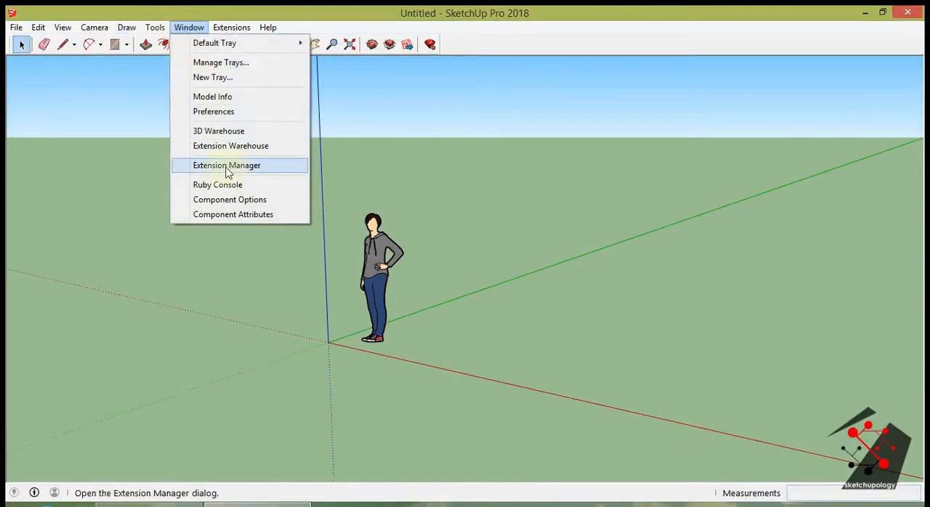
click(226, 166)
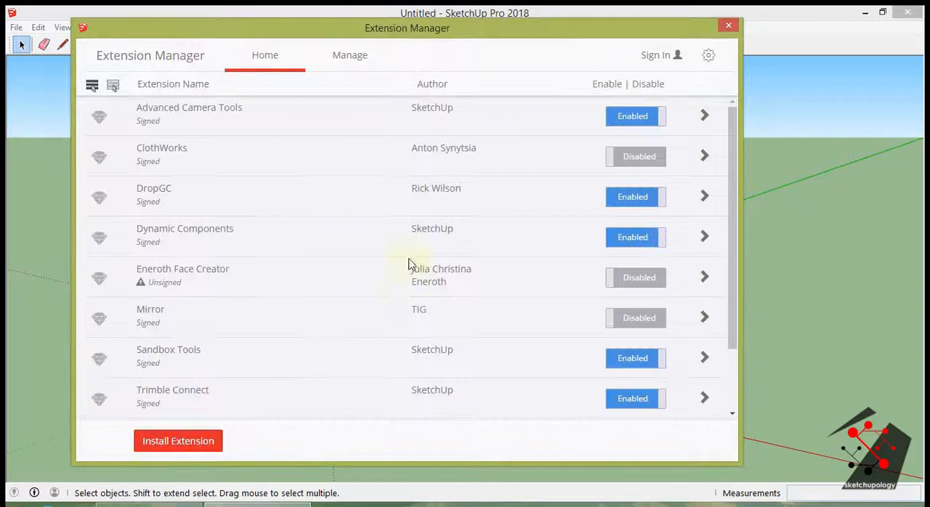
click(177, 440)
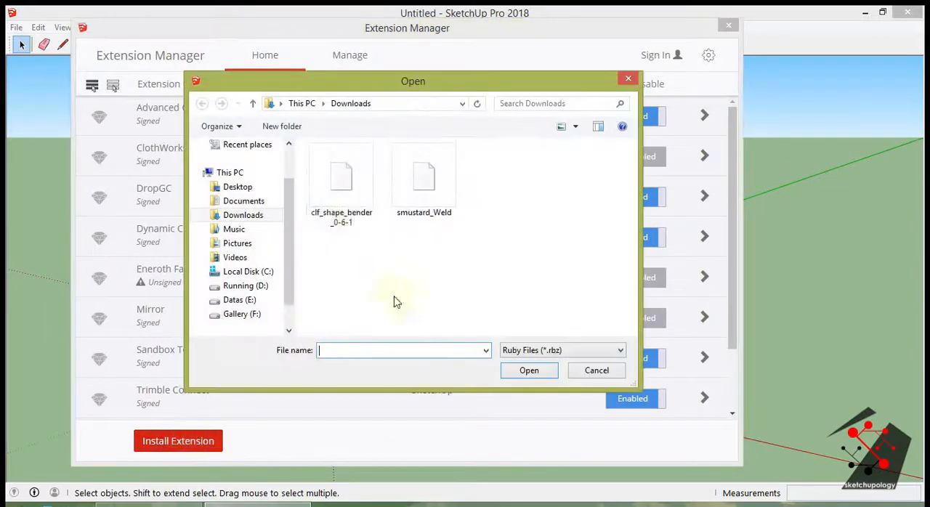
click(340, 177)
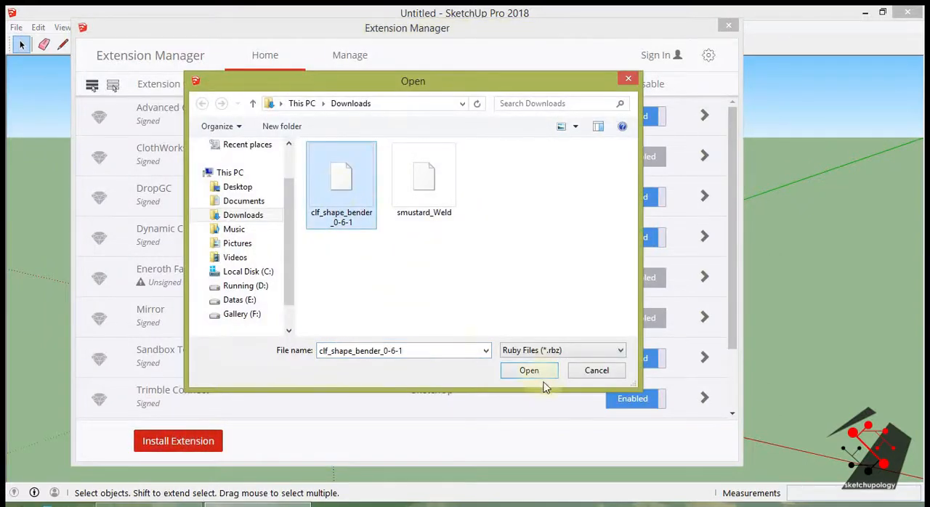
click(529, 370)
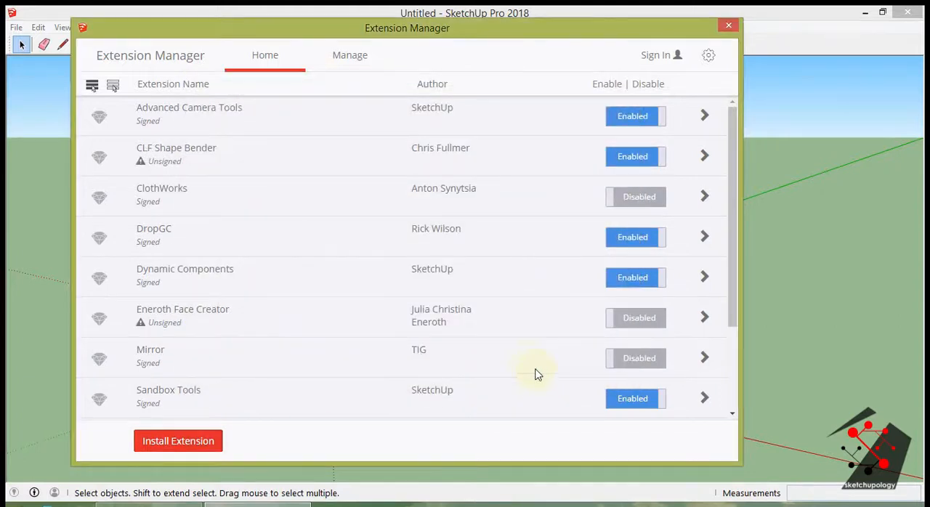
mouse_move(275, 160)
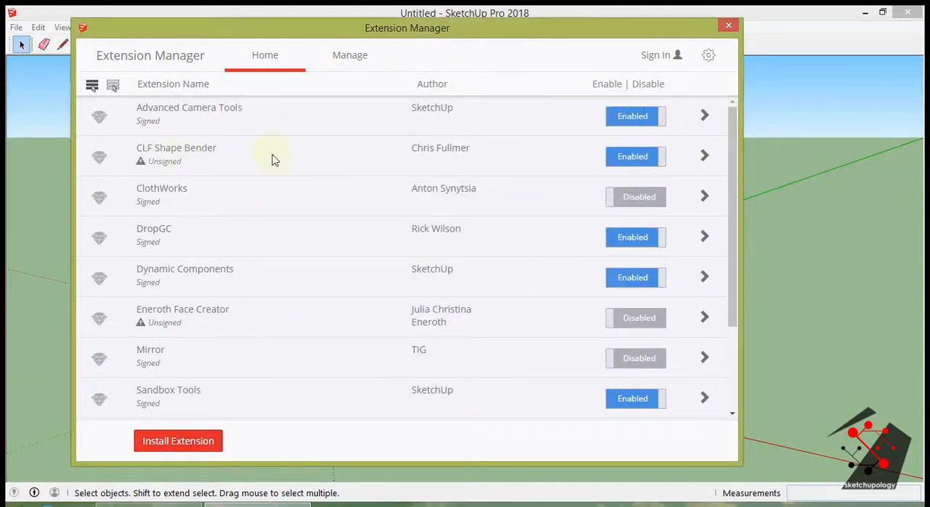
mouse_move(566, 157)
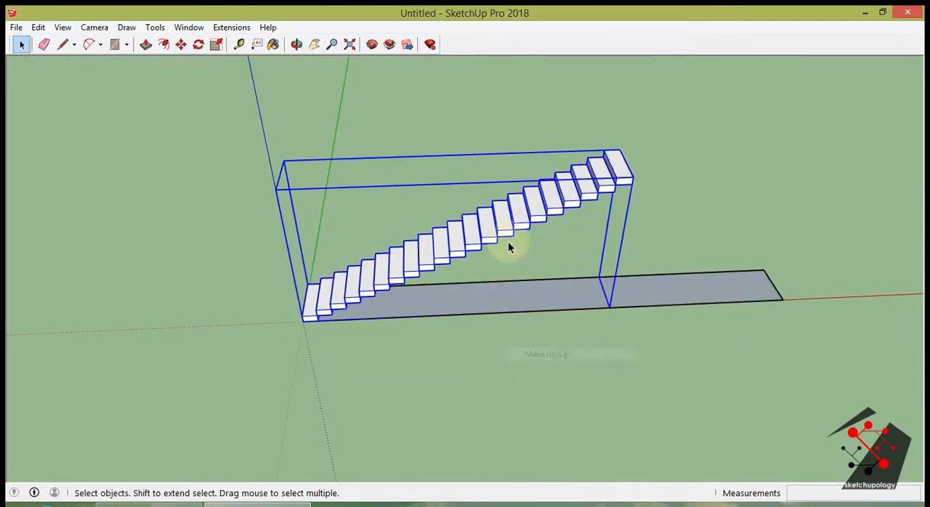
Step: Draw a 2-point arc below the staircase group, setting its bulge
click(180, 45)
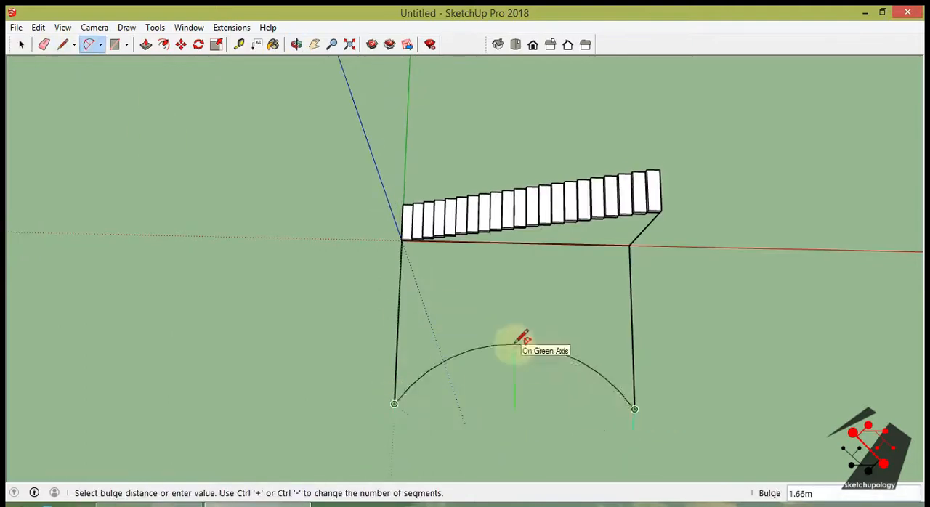
click(296, 45)
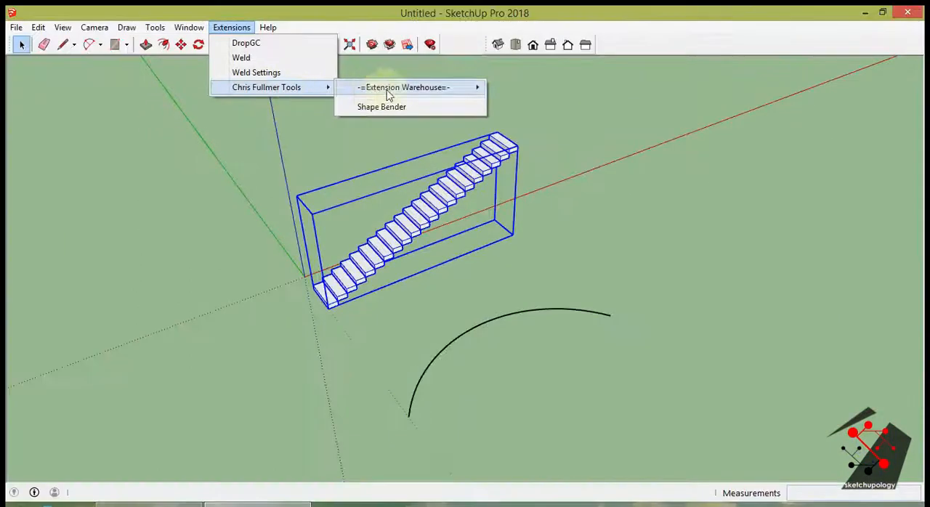
Step: Run Shape Bender with the red-axis base line as reference and the arc as target curve
click(381, 107)
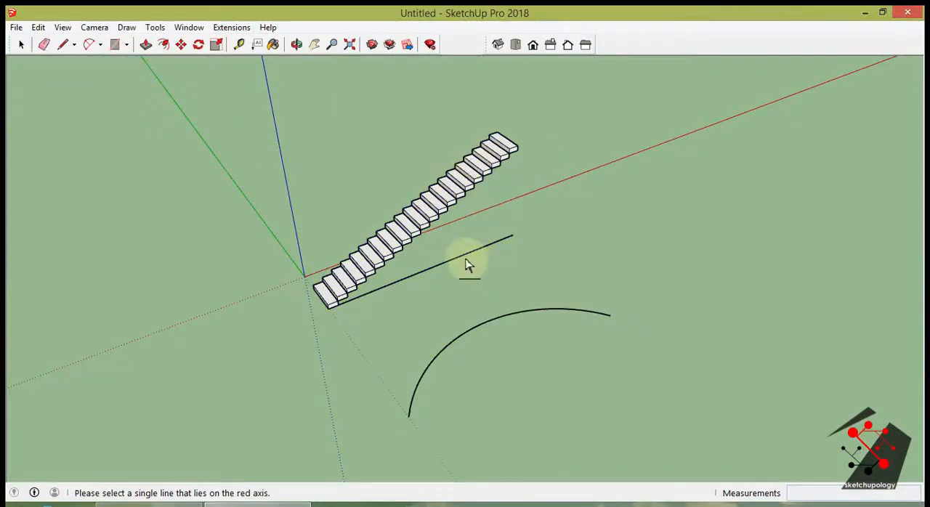
click(458, 261)
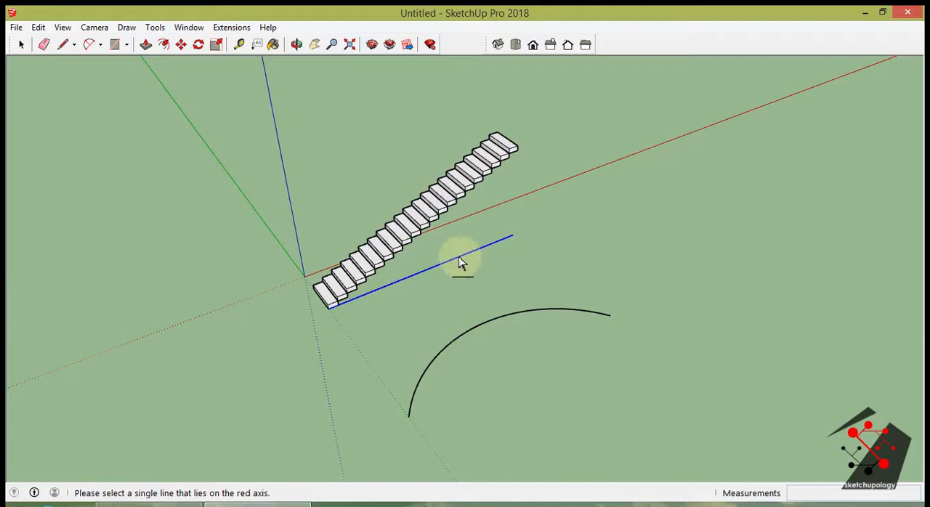
click(462, 262)
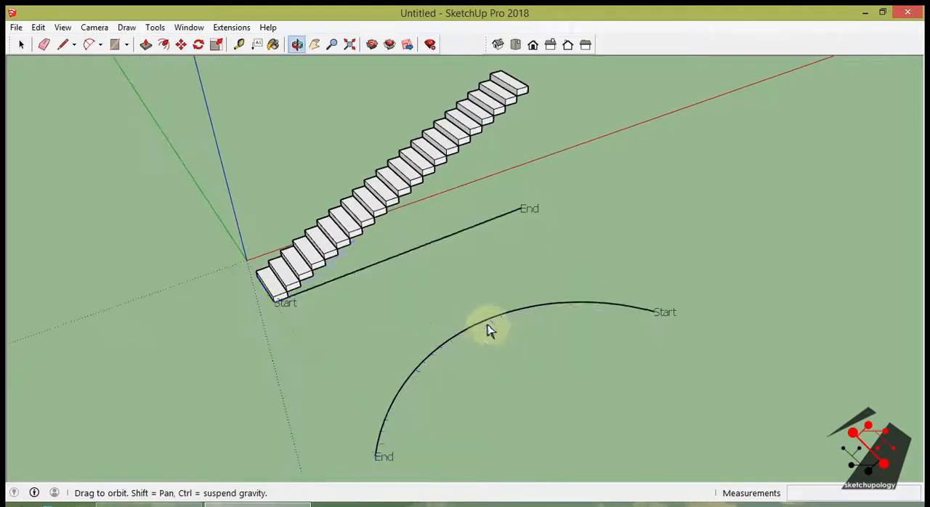
Step: Orbit the model to inspect the bend preview from both sides
drag(491, 331, 125, 209)
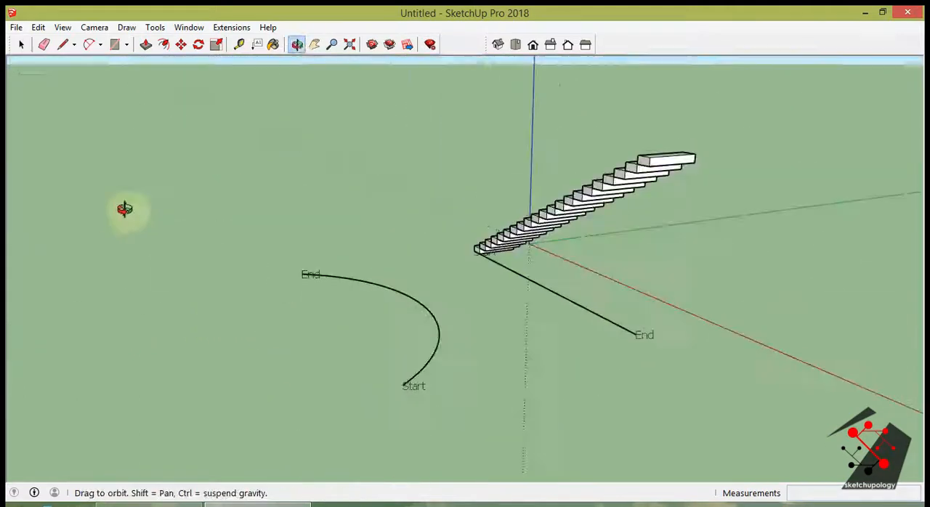
drag(123, 209, 435, 348)
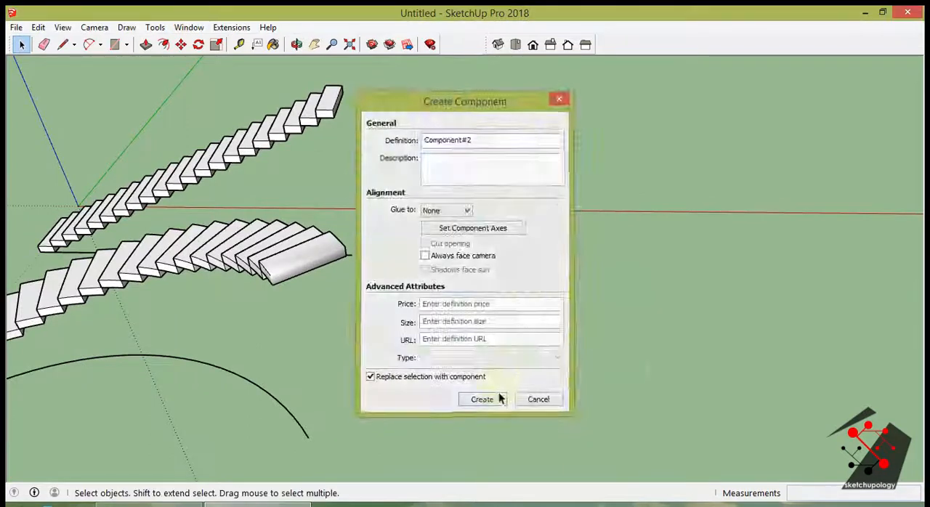
Step: Create the bent-stairs component and draw a wider 2-point arc beneath the posts
click(482, 399)
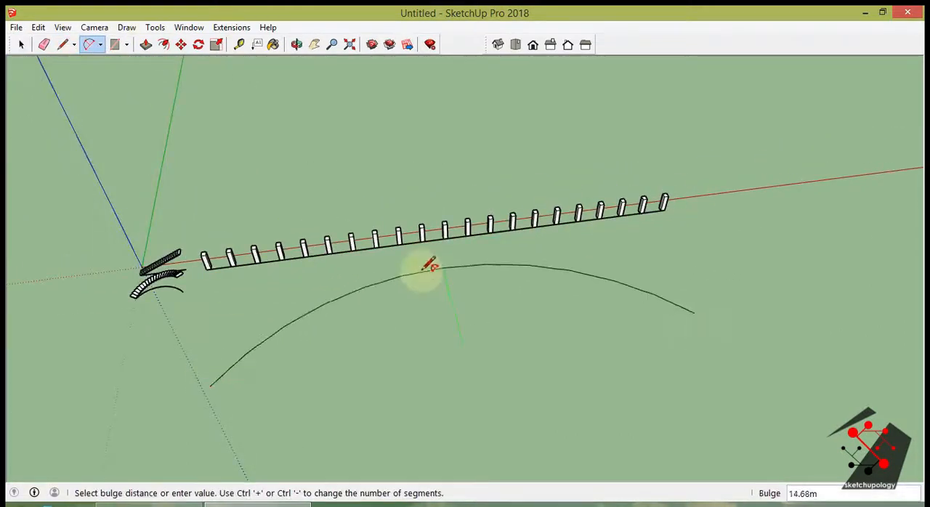
click(231, 26)
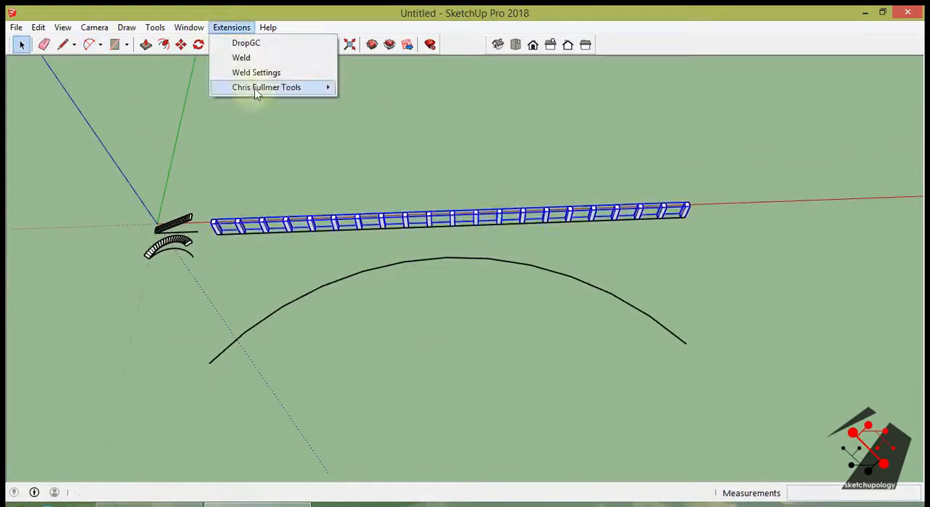